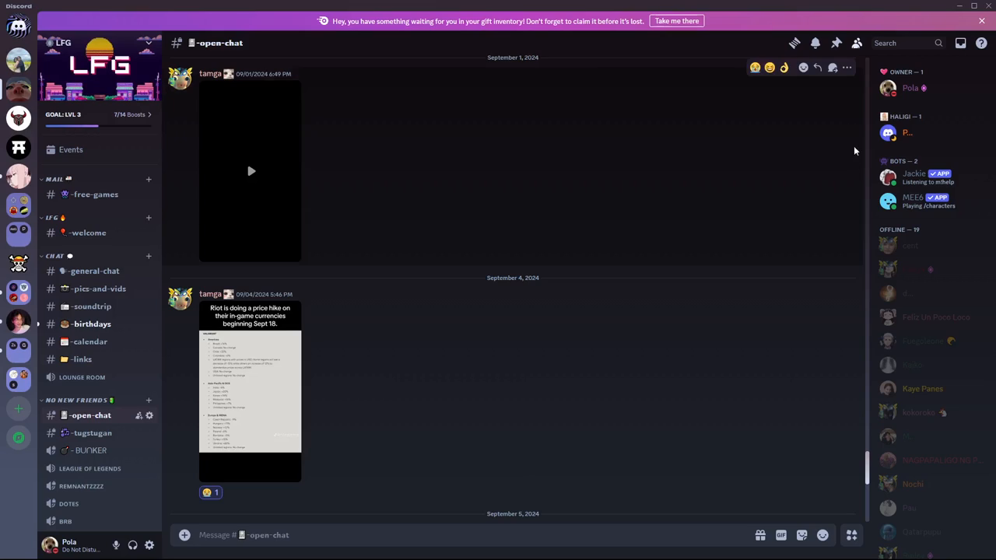
mouse_move(636, 299)
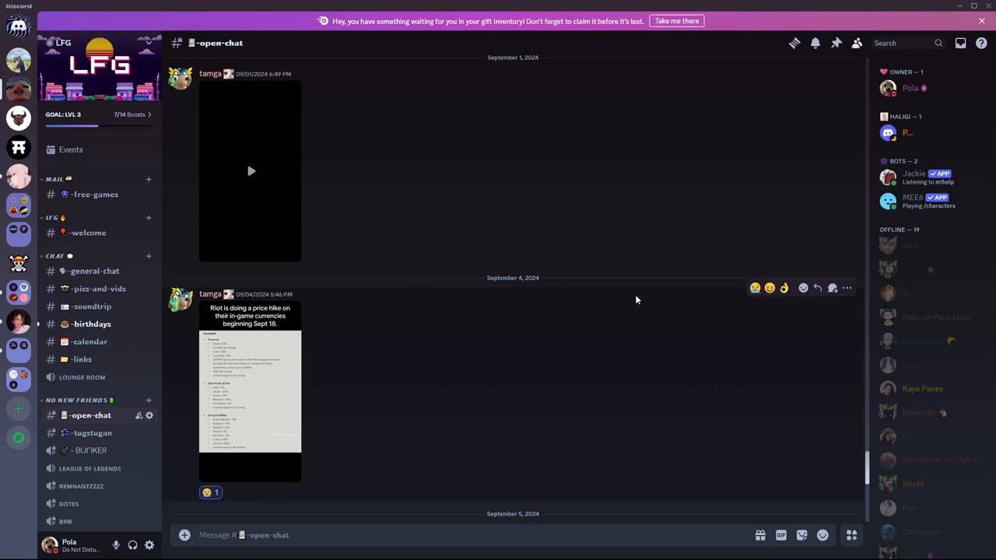
mouse_move(391, 246)
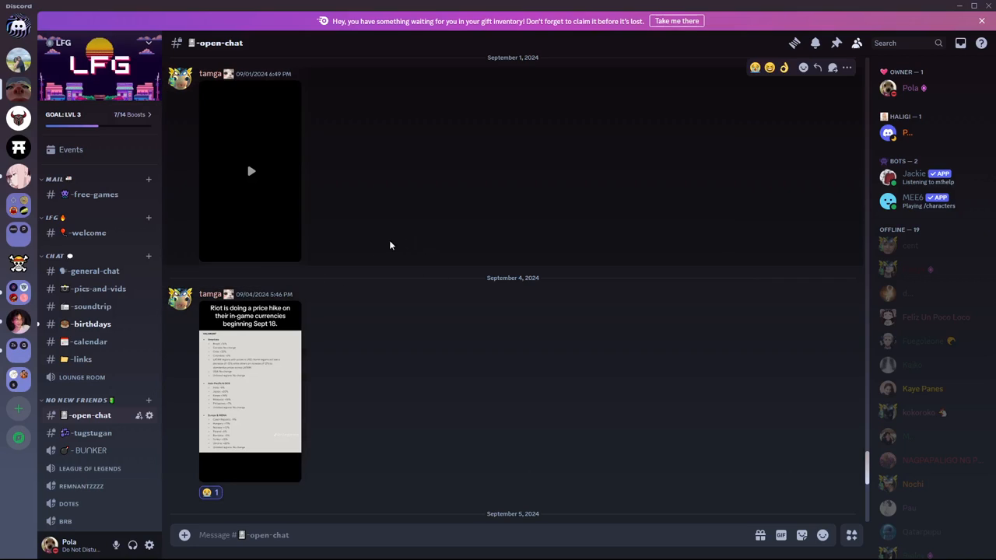
mouse_move(268, 319)
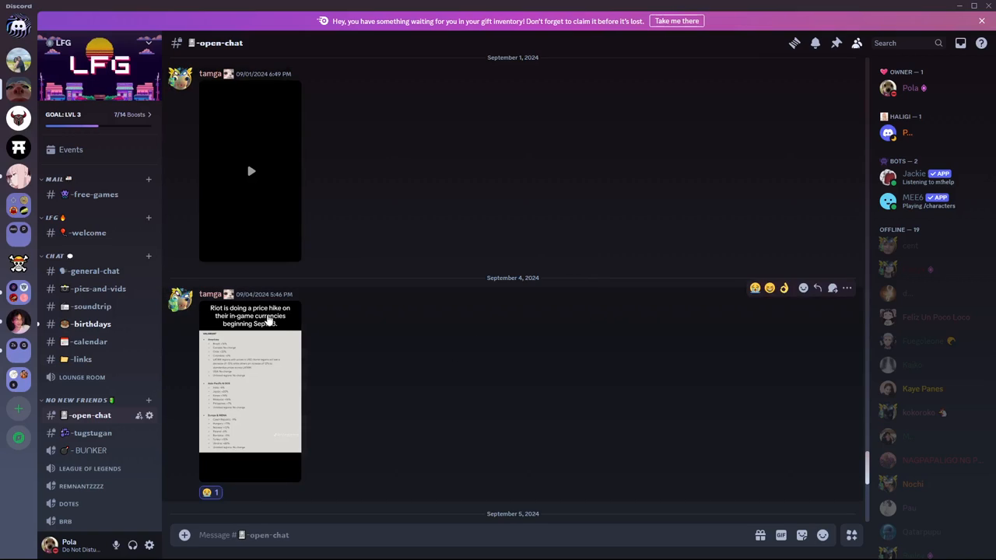
mouse_move(260, 233)
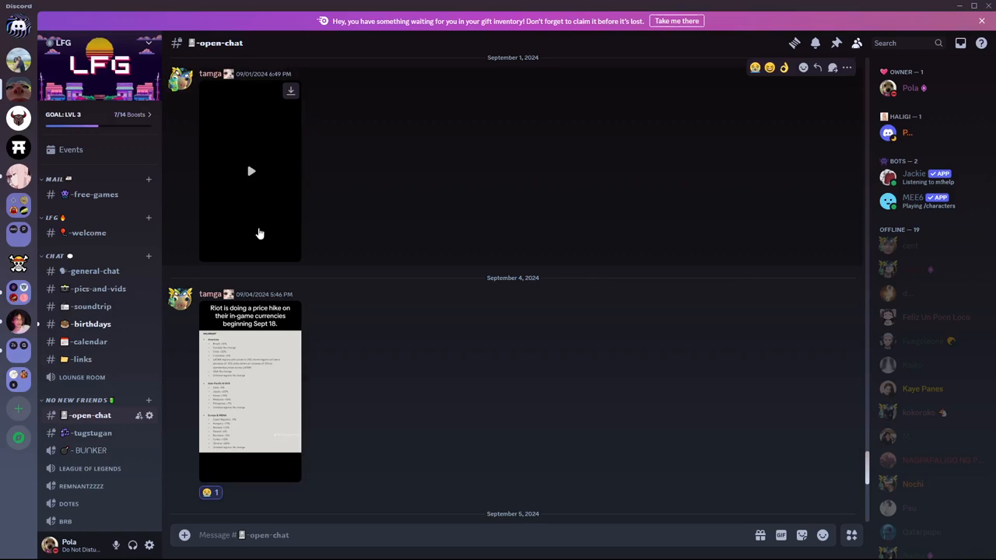
mouse_move(173, 249)
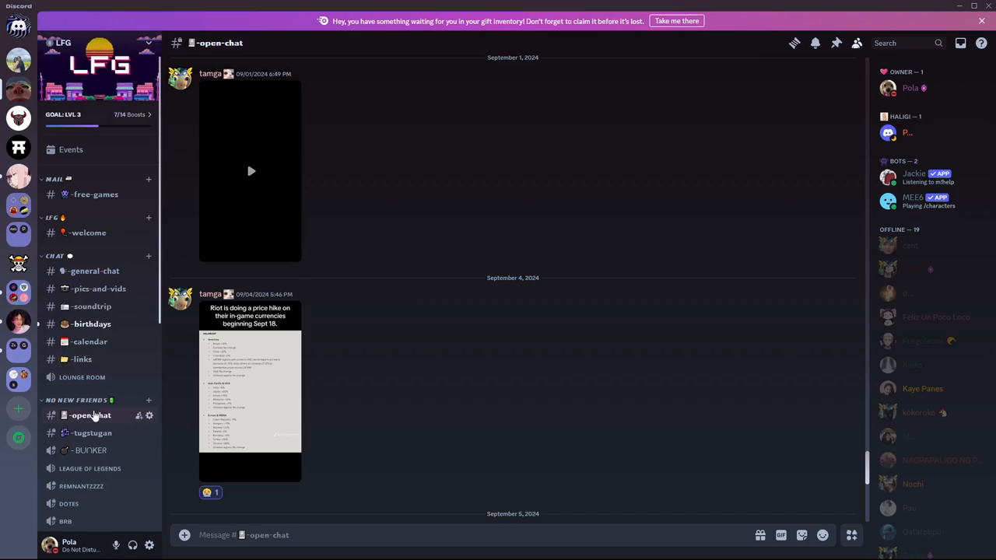
mouse_move(81, 486)
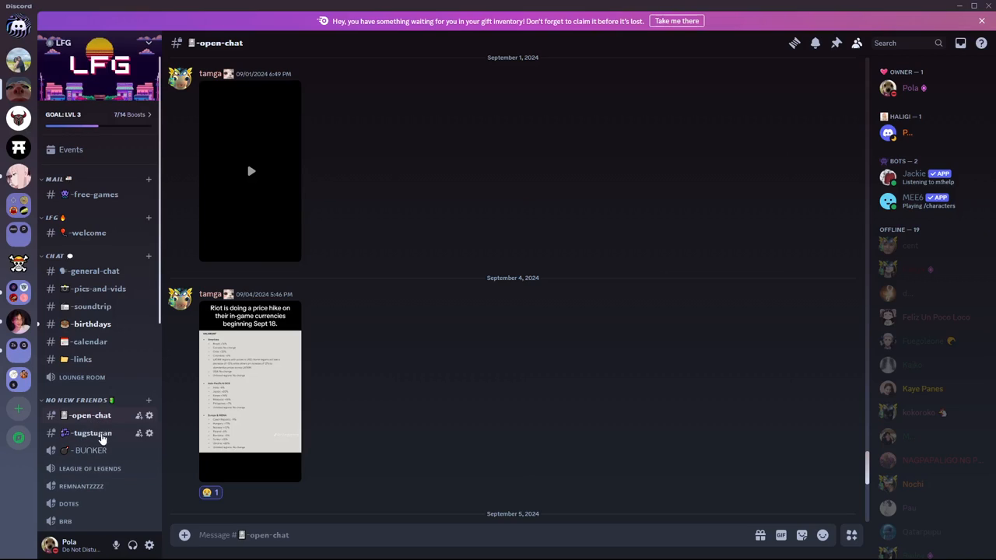
mouse_move(75, 451)
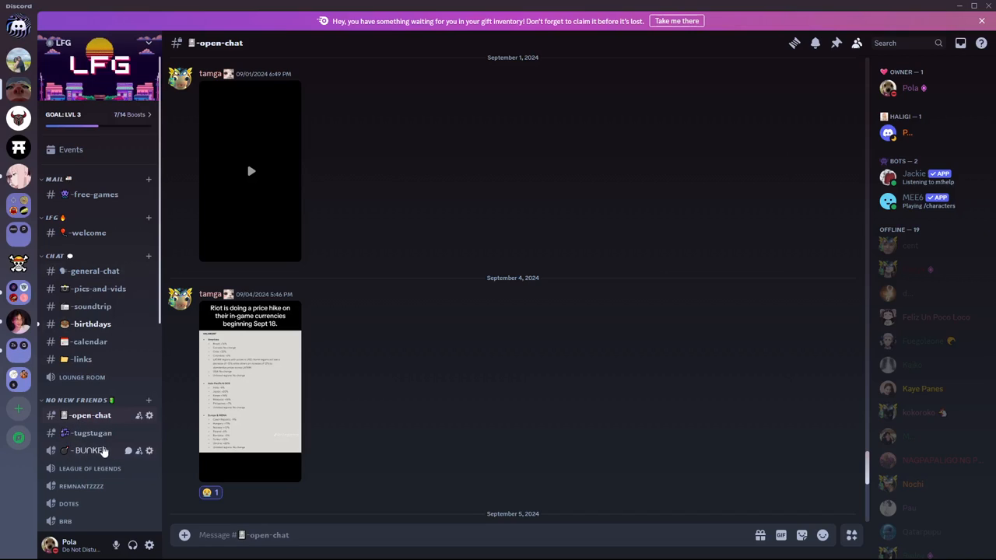
mouse_move(149, 452)
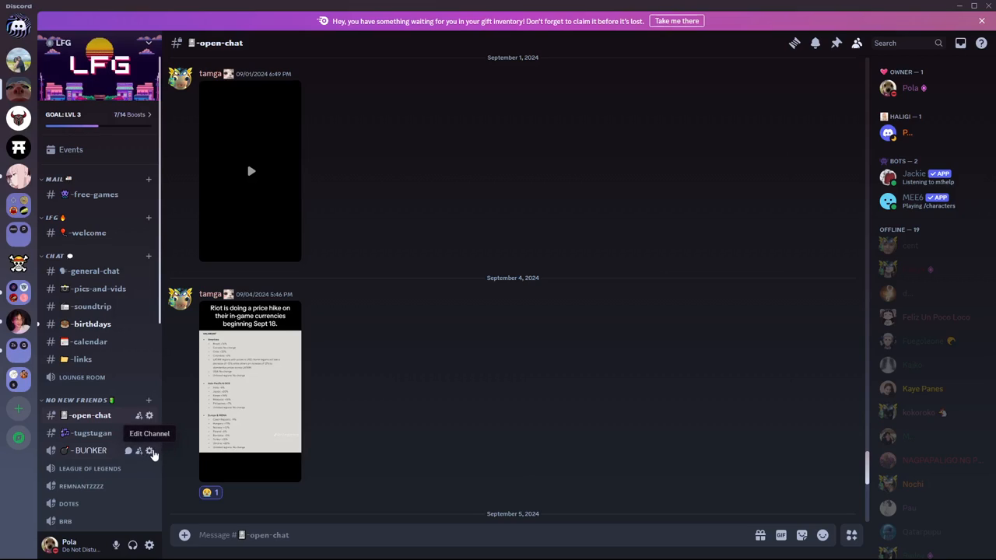
Step: Reach the BUNKER voice channel's Region Override section, currently set to Singapore
left_click(149, 452)
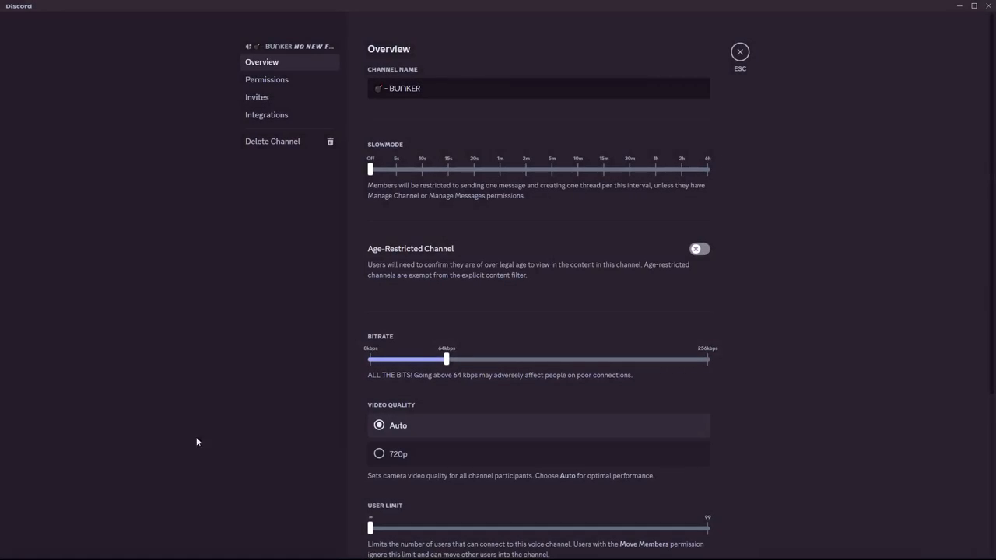
mouse_move(504, 149)
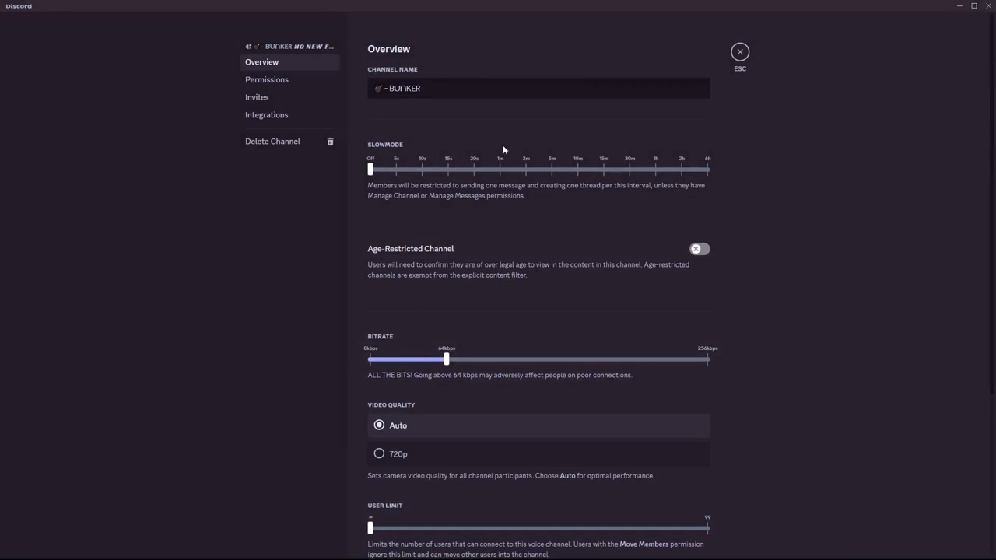
scroll("down", 3)
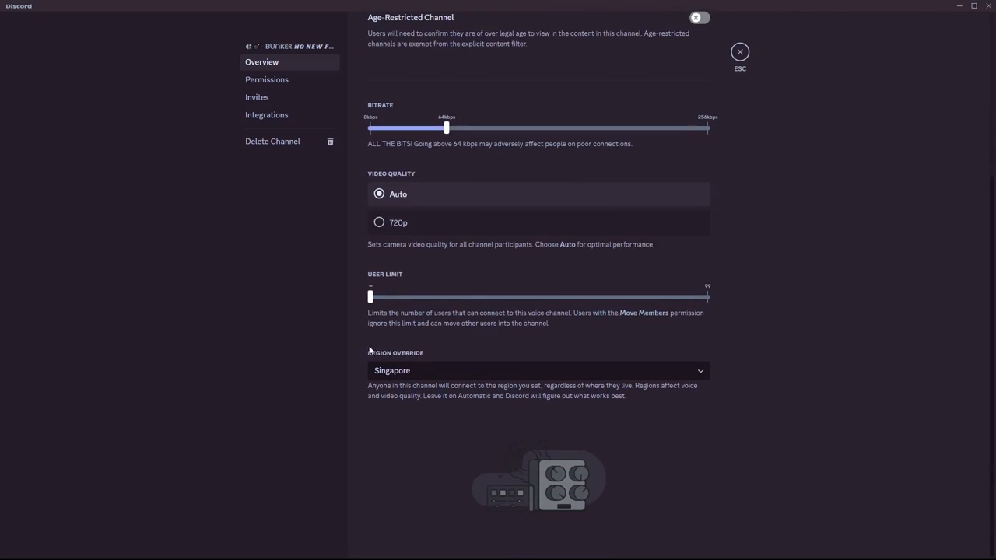
mouse_move(389, 352)
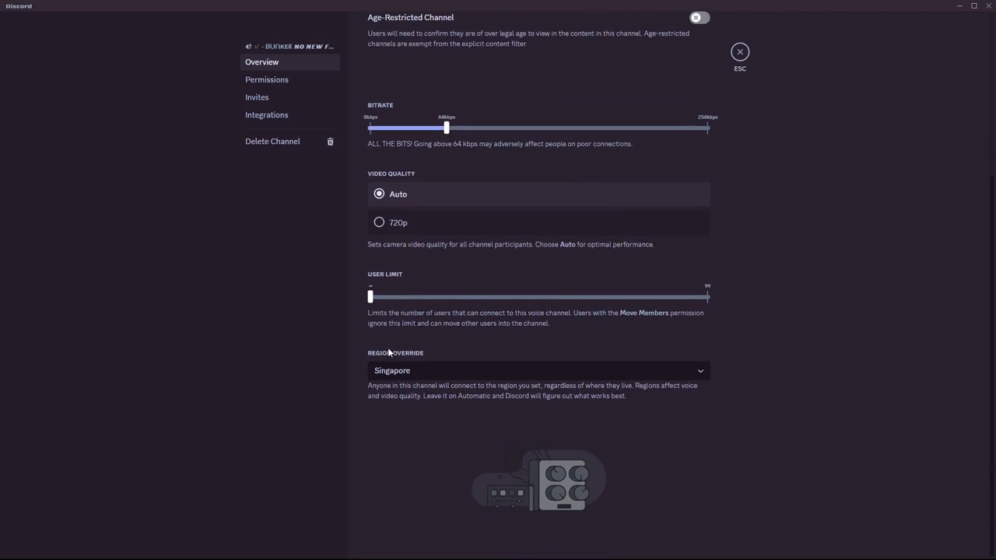
mouse_move(521, 364)
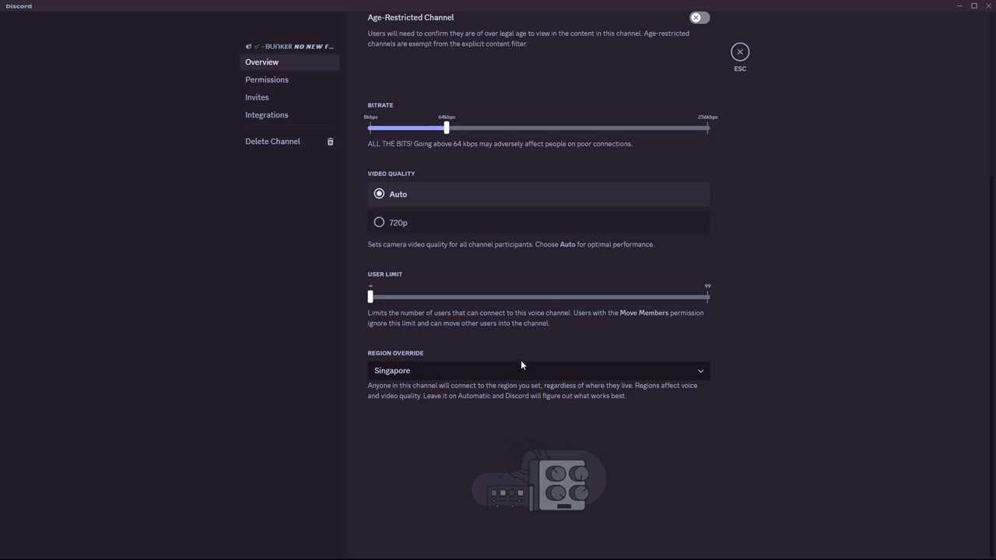
mouse_move(444, 386)
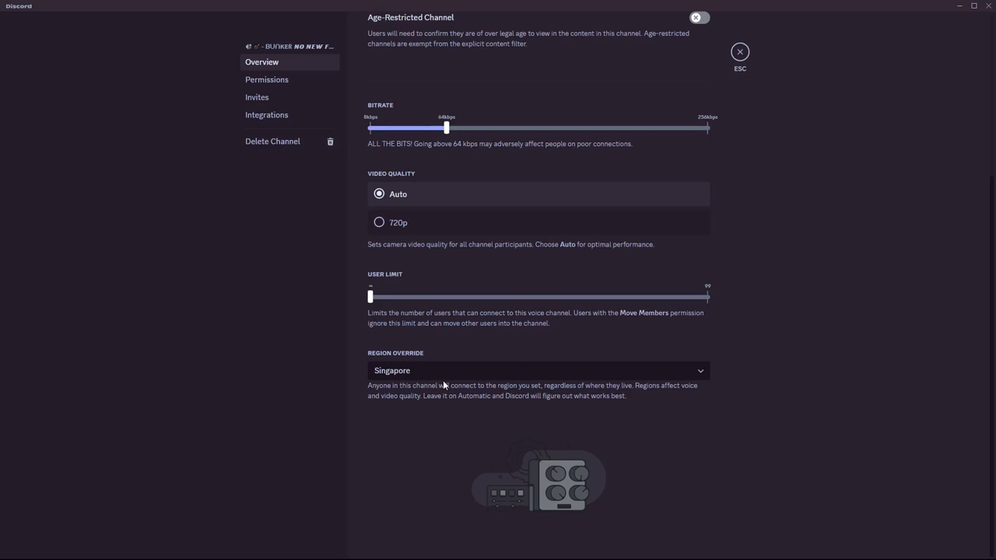
Step: Expand the Region Override list showing regions from Automatic to US West, Singapore checked
left_click(538, 370)
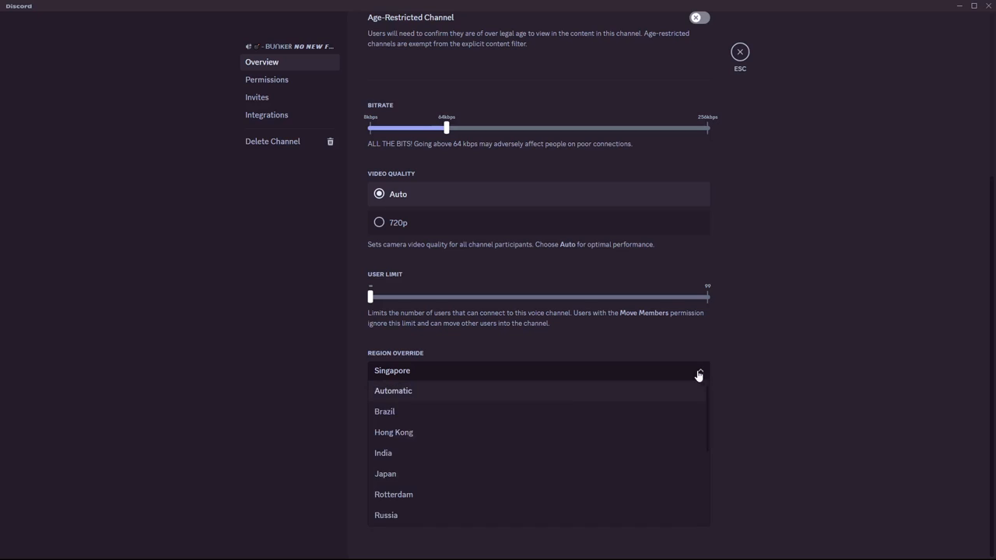
mouse_move(448, 495)
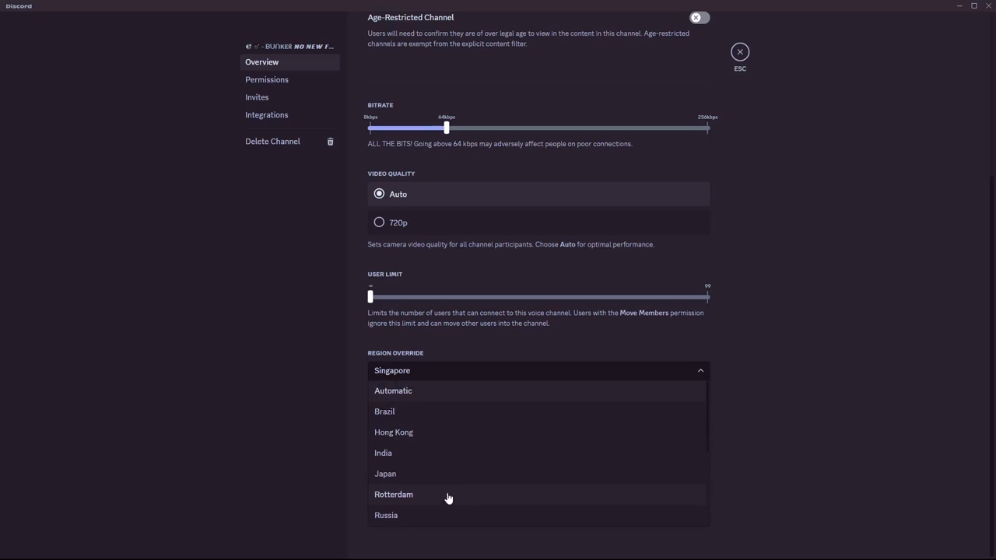
scroll("down", 3)
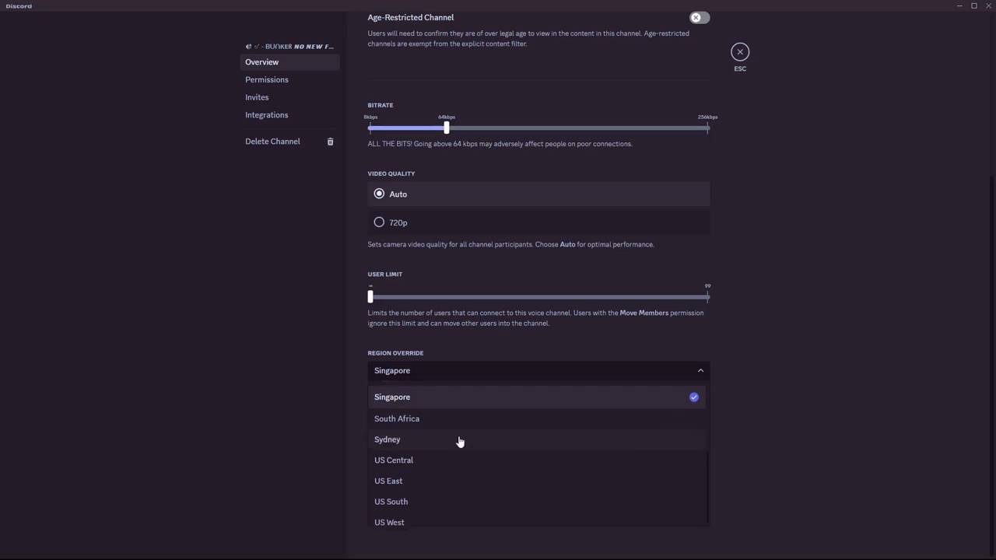